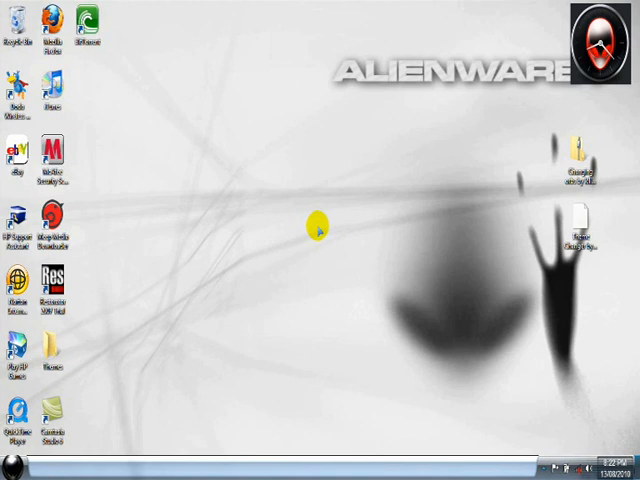
mouse_move(108, 451)
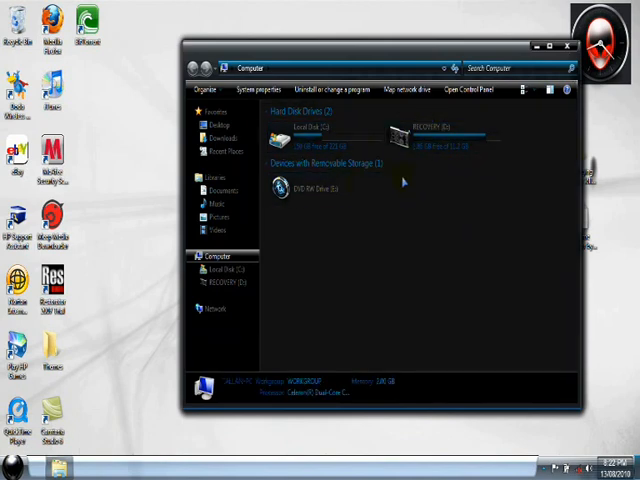
- Select the RECOVERY (D:) drive, then start launching regedit from the Start menu
left_click(320, 130)
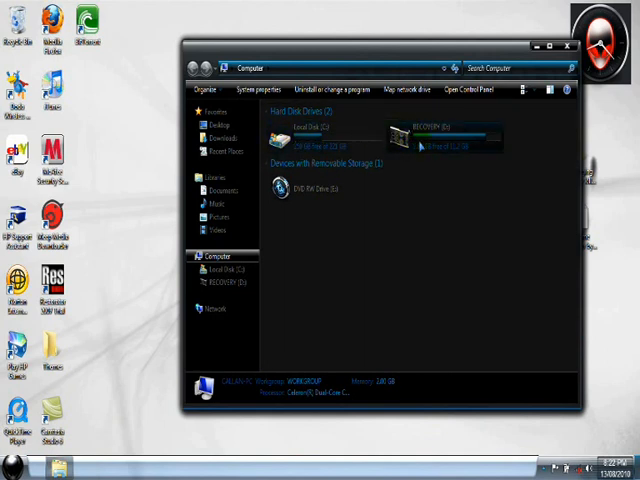
left_click(320, 190)
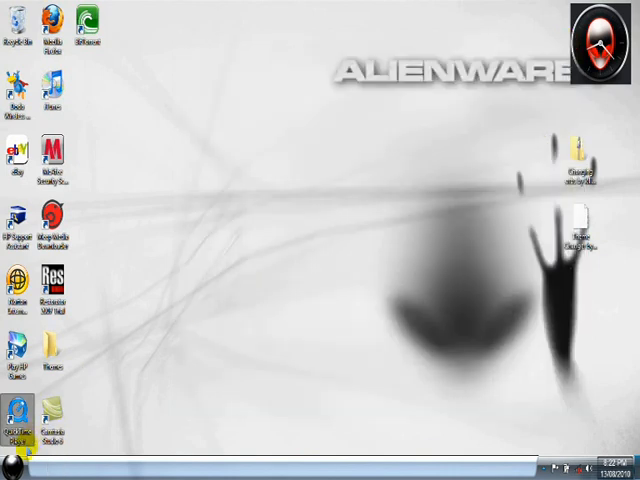
left_click(12, 463)
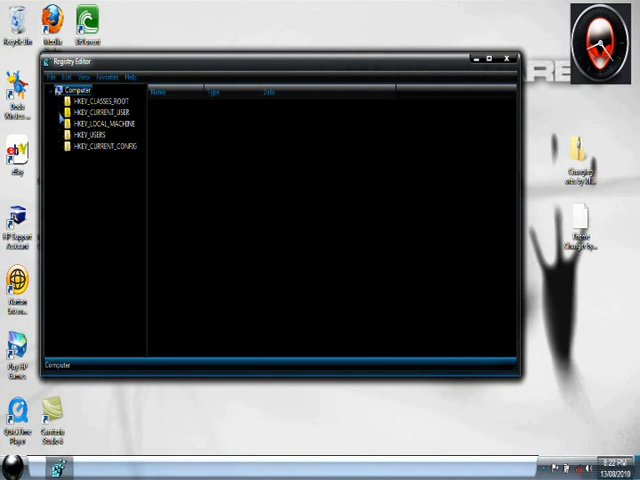
- Expand HKEY_CURRENT_USER\Software\Classes and scroll to the Applications key
left_click(66, 111)
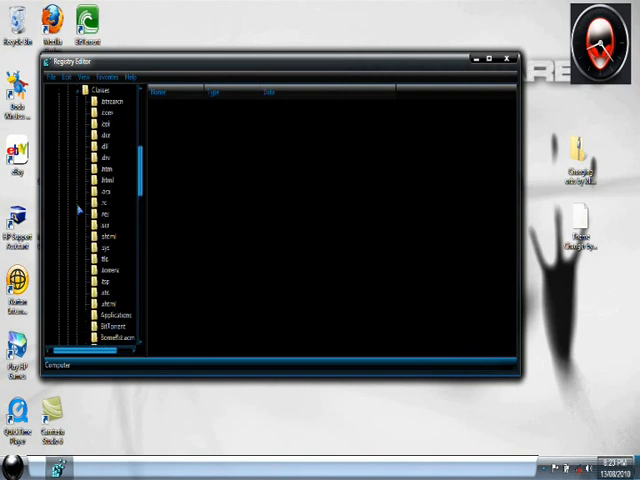
scroll("down", 3)
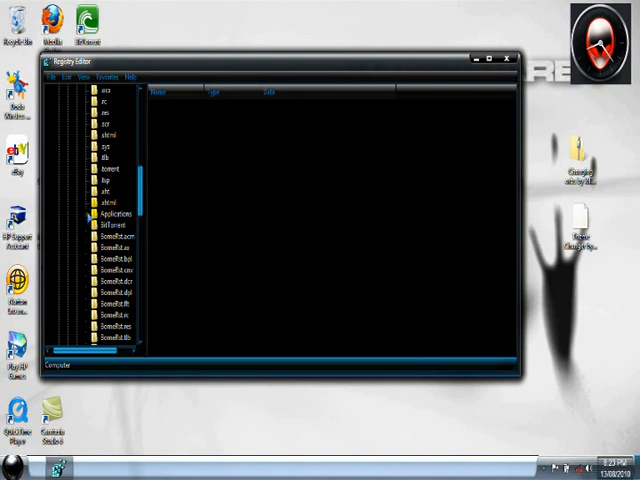
left_click(110, 214)
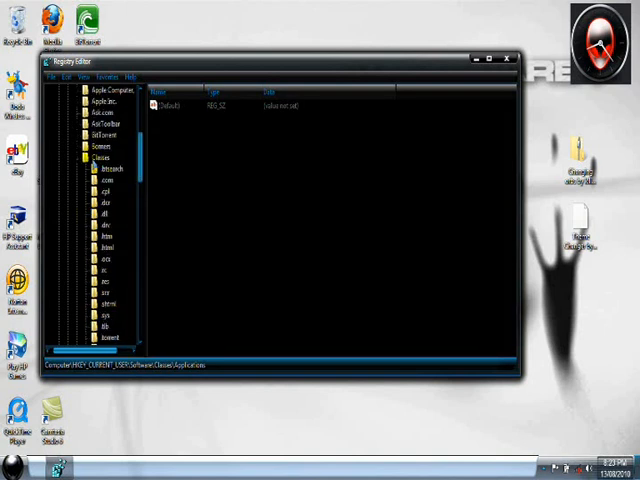
right_click(93, 157)
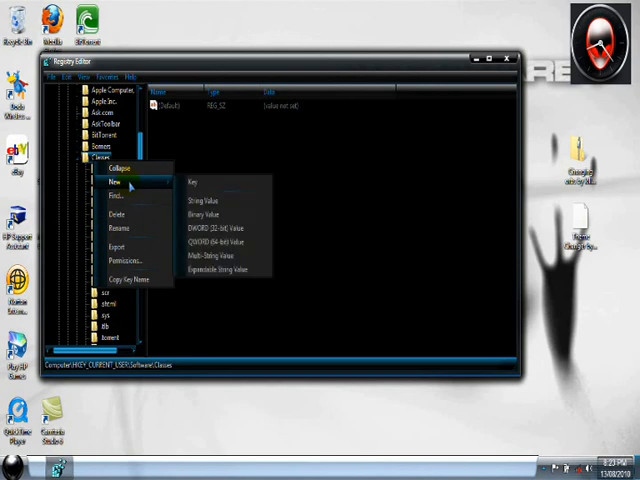
mouse_move(202, 183)
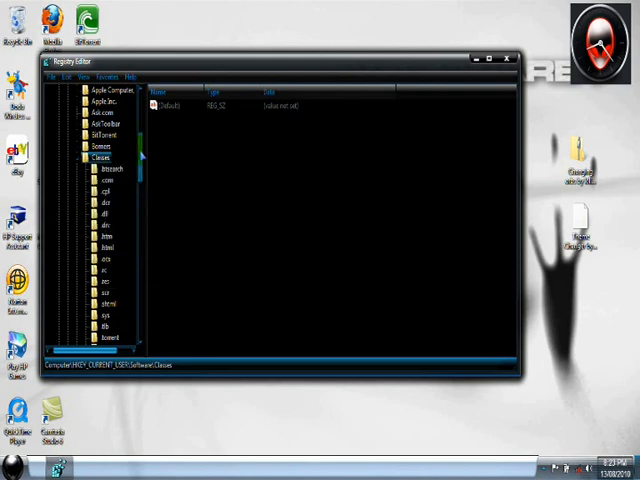
scroll("down", 3)
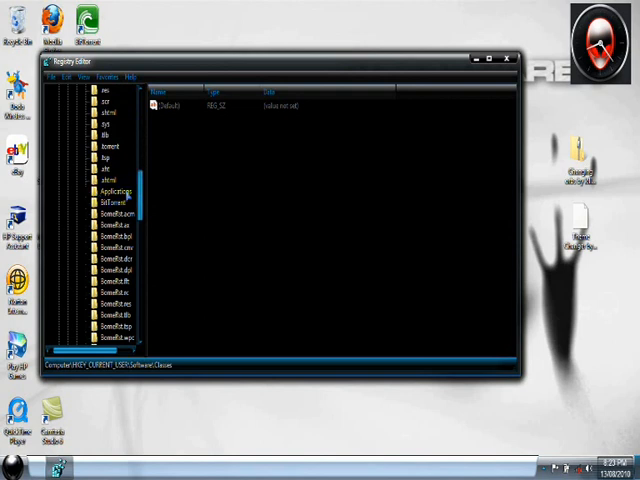
- Create an explorer.exe key under Applications
left_click(115, 189)
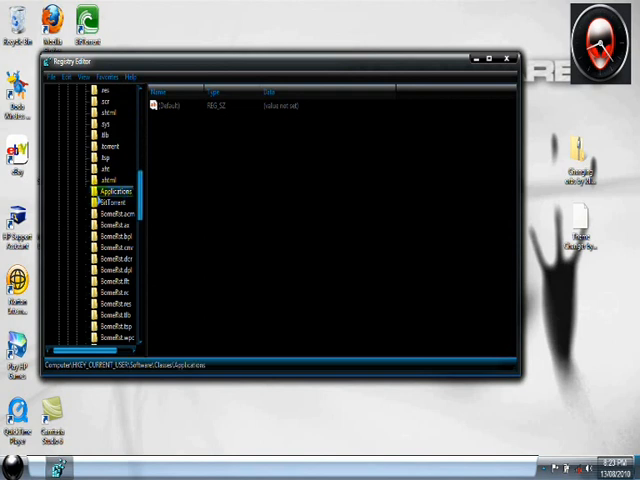
left_click(85, 189)
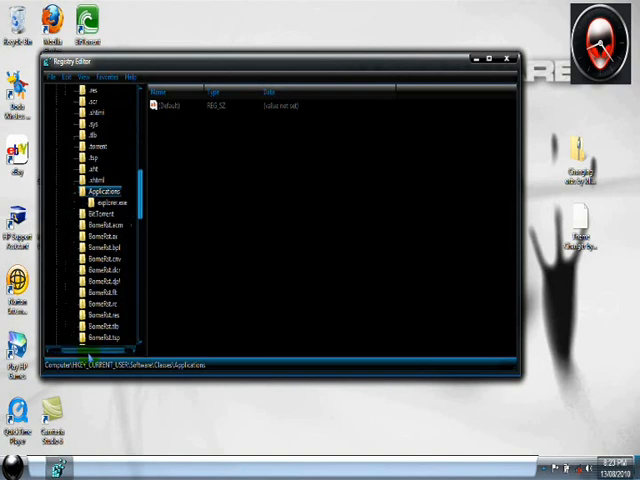
left_click(100, 191)
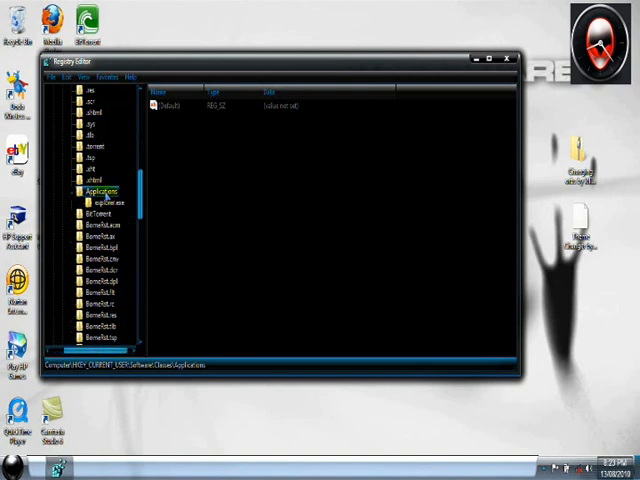
mouse_move(115, 210)
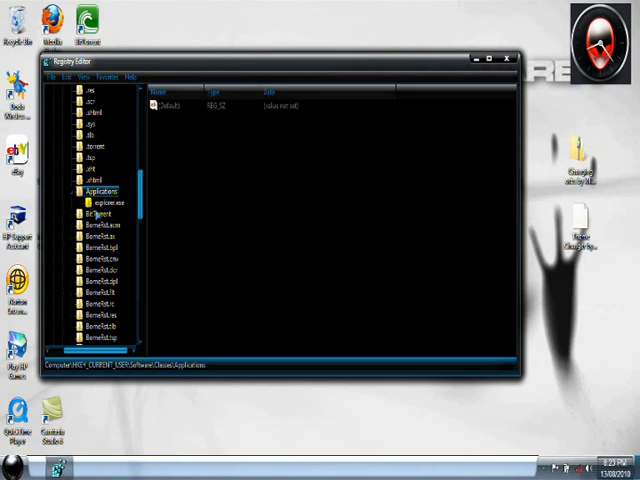
- Add a Drives key under explorer.exe with C, D, E subkeys and DefaultIcon under C
left_click(95, 213)
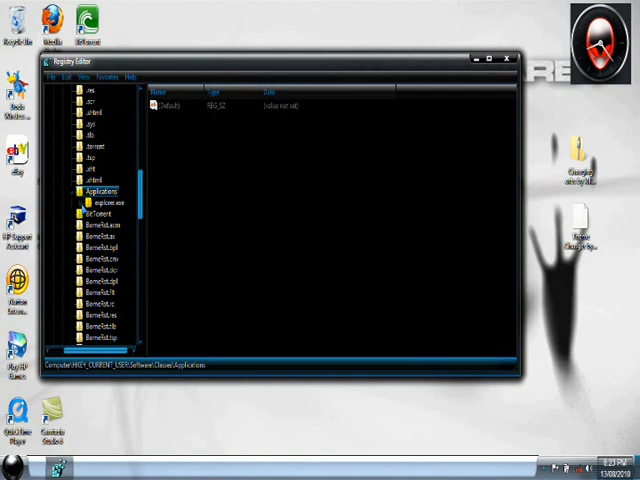
left_click(82, 205)
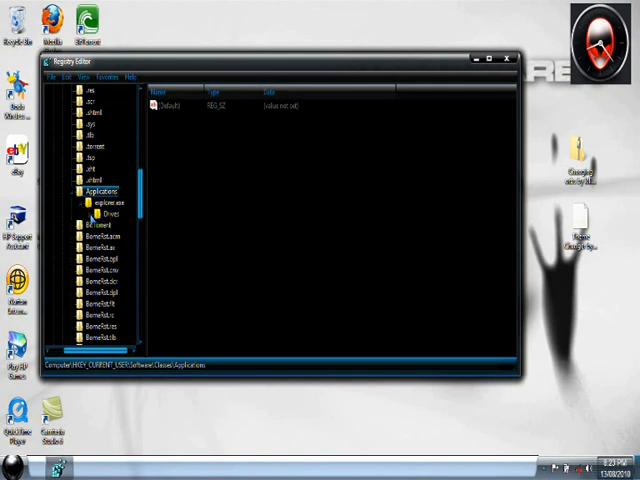
left_click(87, 213)
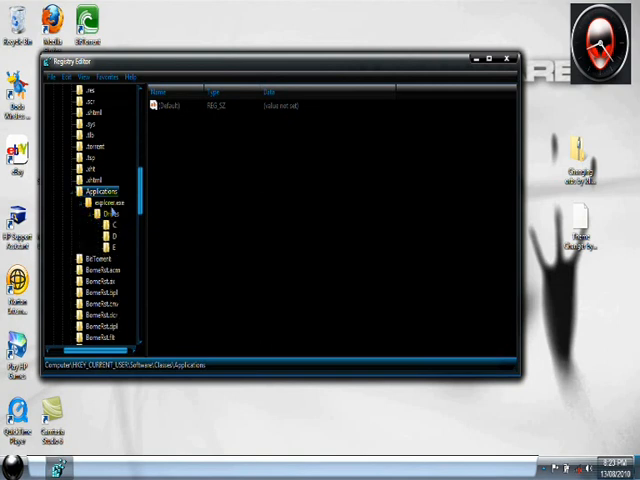
left_click(95, 212)
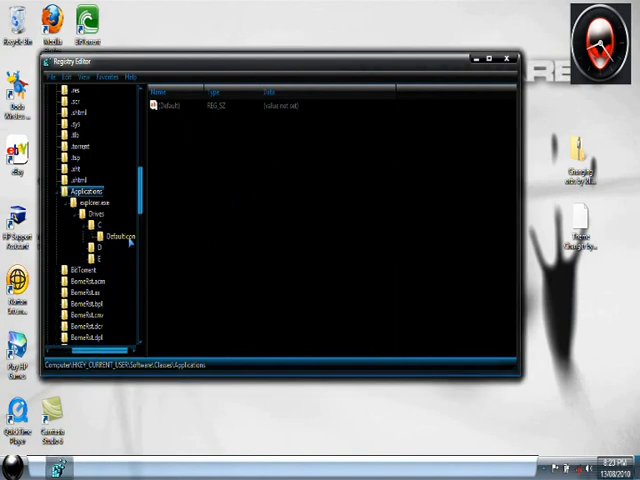
- Open the (Default) value of Drives\C\DefaultIcon in the Edit String dialog
left_click(115, 235)
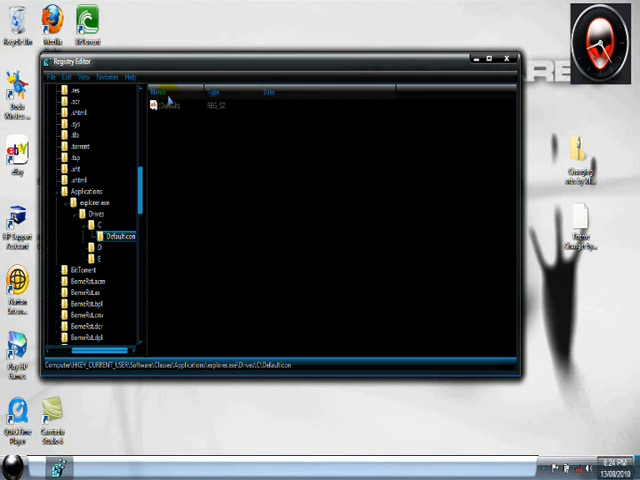
right_click(168, 100)
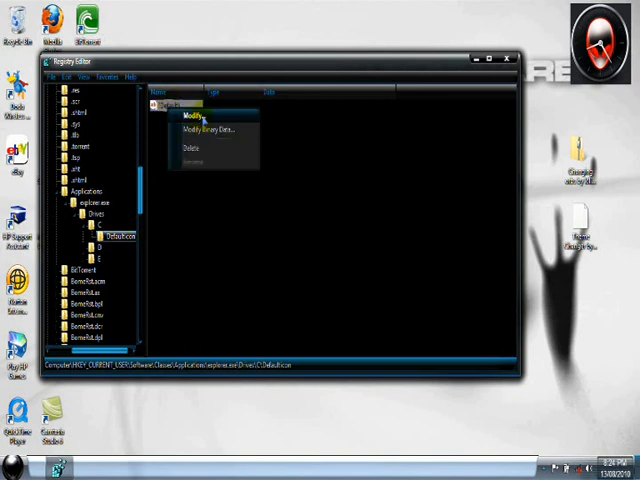
left_click(185, 119)
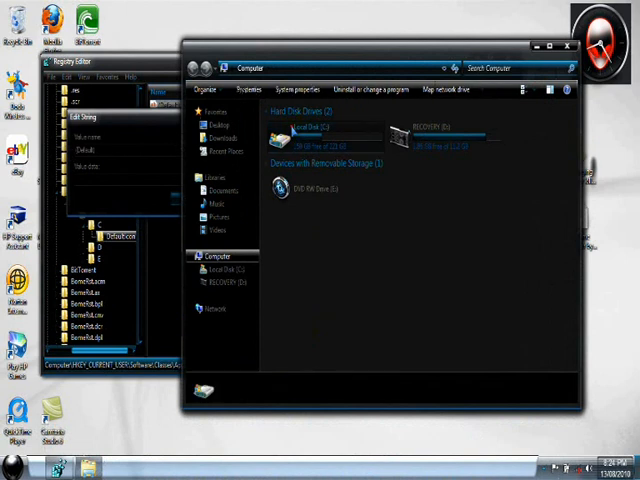
- Open Local Disk (C:) and check the Alienware Invader HDD icon file's name
double_click(316, 126)
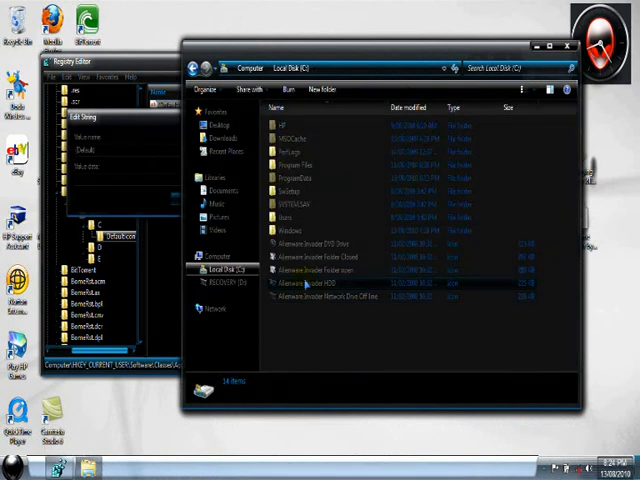
left_click(310, 285)
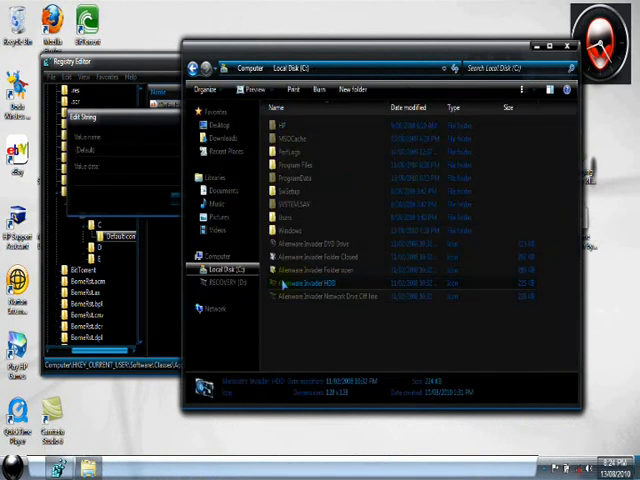
left_click(310, 284)
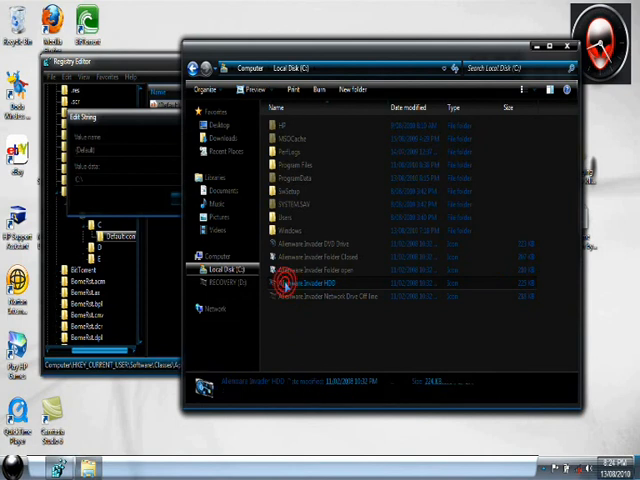
left_click(310, 283)
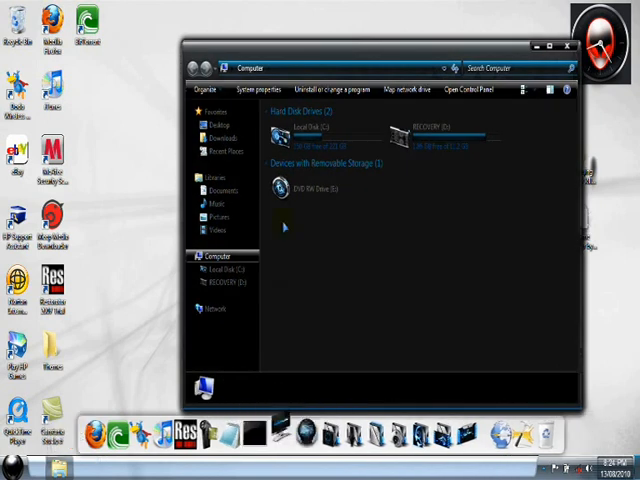
- Return to the Computer window to see C: showing its Alienware icon
left_click(307, 128)
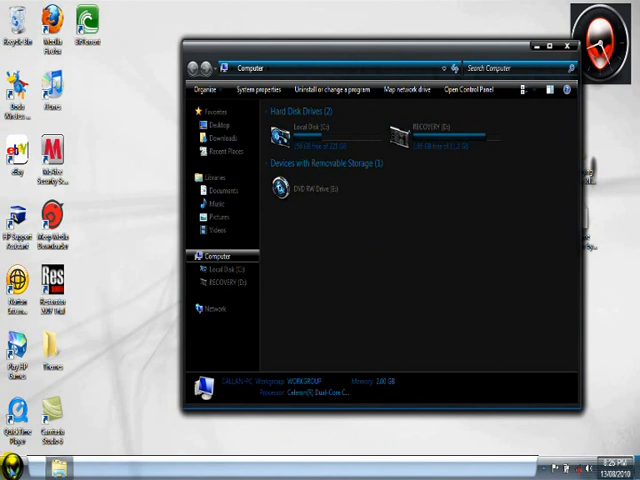
- Confirm DefaultIcon reads C:\Alienware Invader HDD.ico, then close Registry Editor
left_click(10, 466)
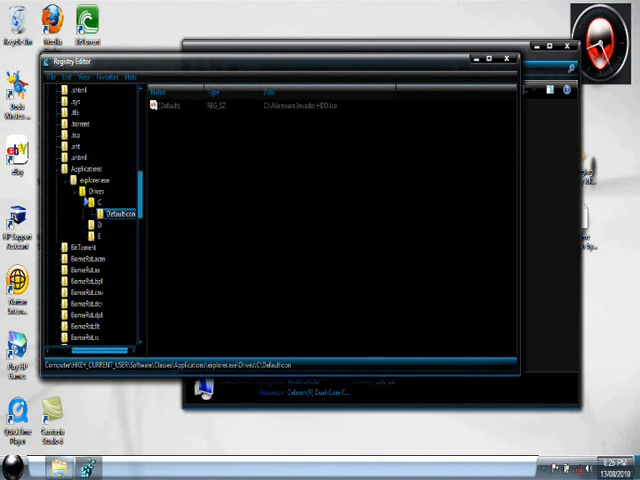
left_click(90, 224)
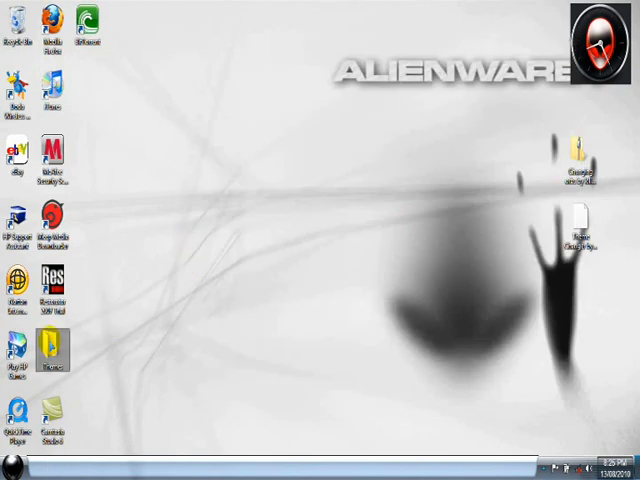
- Open Themes\tools\AUTORUN.txt from the desktop in Notepad
double_click(52, 350)
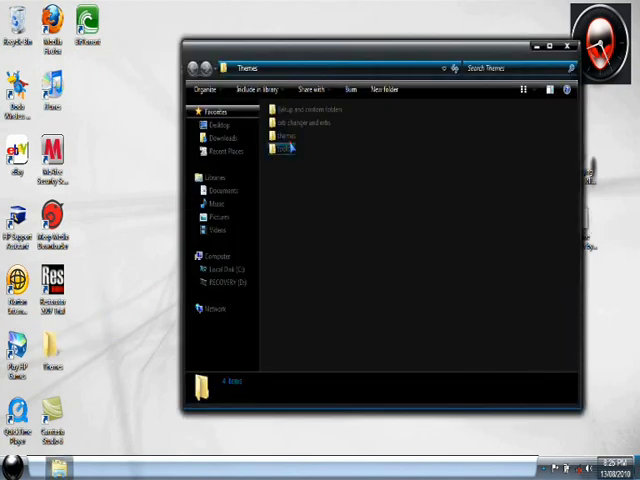
double_click(285, 147)
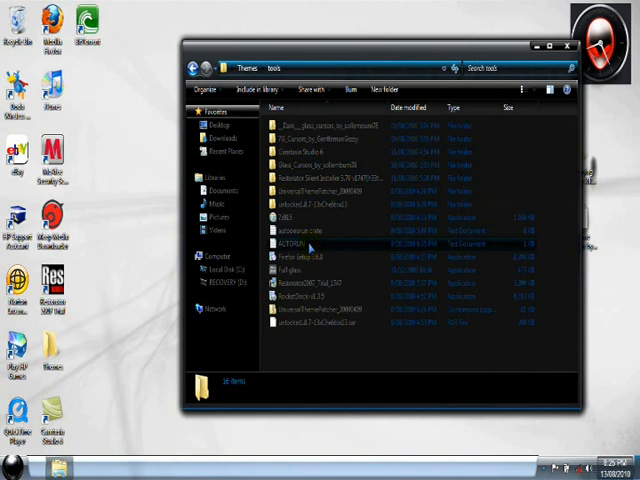
double_click(288, 242)
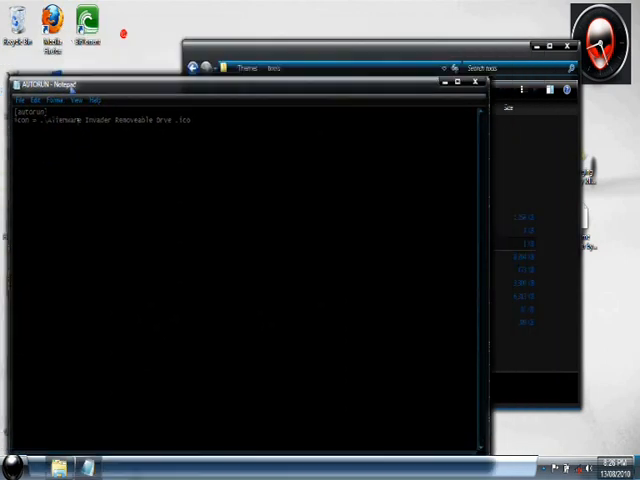
- Keep AUTORUN open in Notepad while UDISK 2.0 (F:) connects and the scan prompt appears
double_click(110, 128)
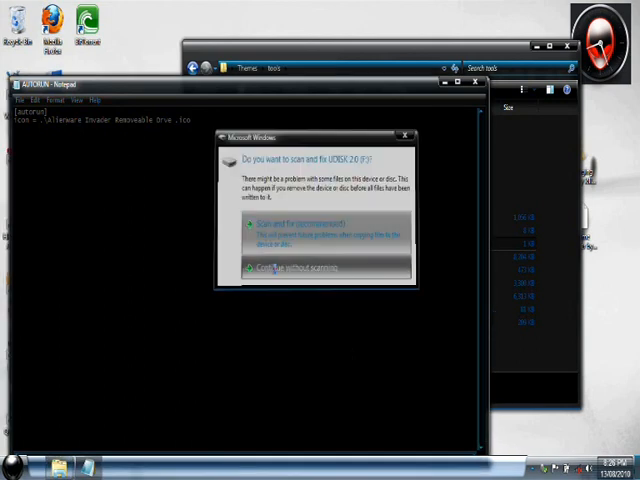
- Open UDISK 2.0 (F:) without scanning and select the Alienware Invader Removable Drive icon
left_click(279, 268)
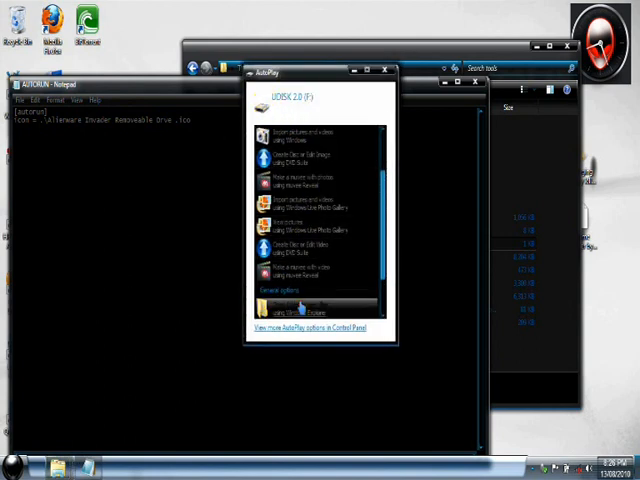
left_click(305, 305)
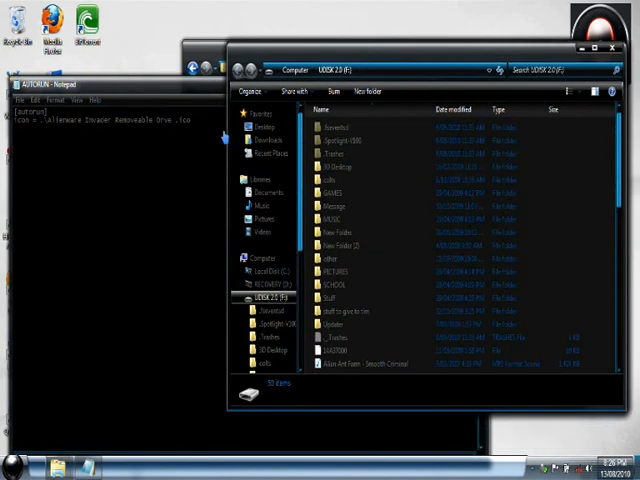
scroll("down", 3)
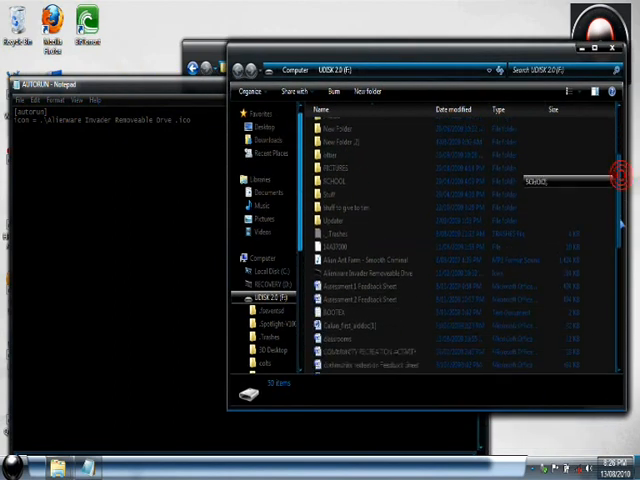
scroll("down", 3)
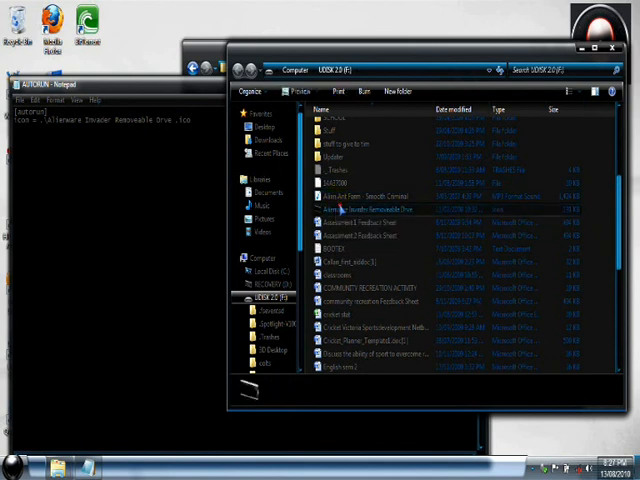
left_click(360, 207)
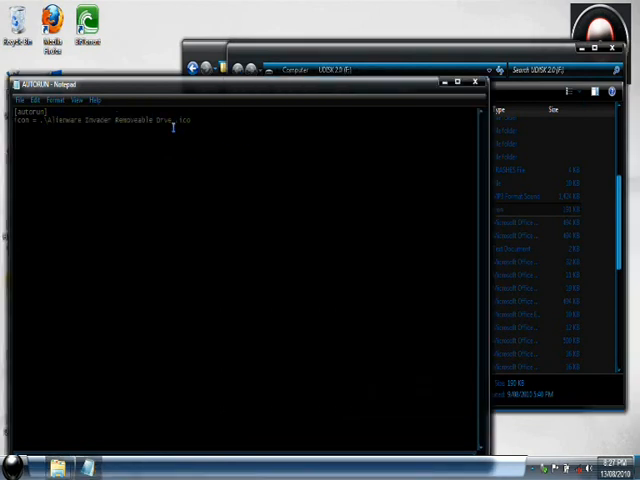
- Browse Notepad's File and Edit menus, then bring up Save As for the autorun file
left_click(18, 100)
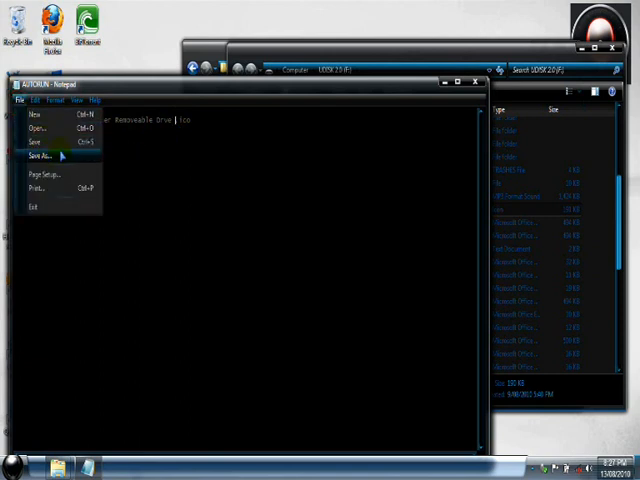
left_click(31, 100)
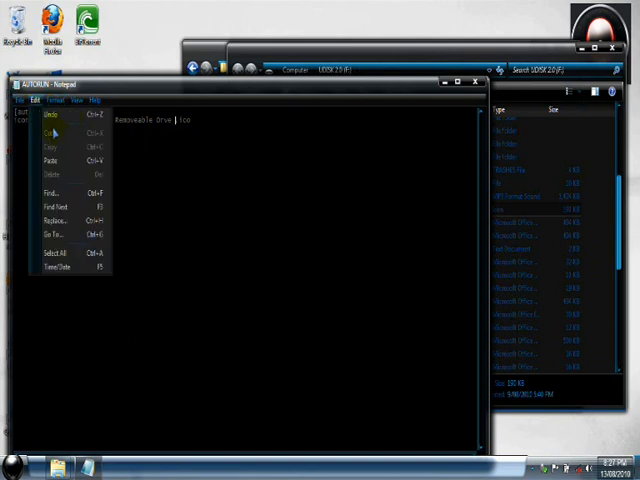
left_click(18, 100)
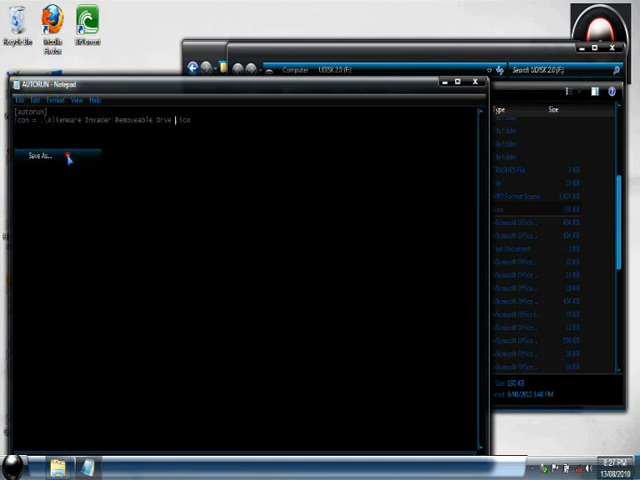
left_click(39, 155)
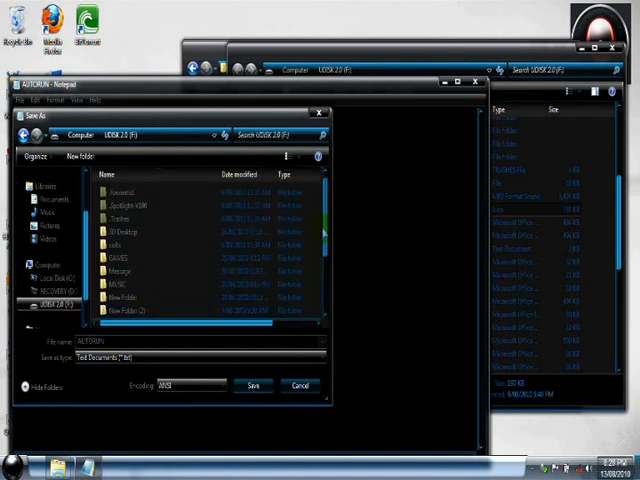
- Scroll the Save As location list toward the UDISK 2.0 (F:) drive
scroll("down", 3)
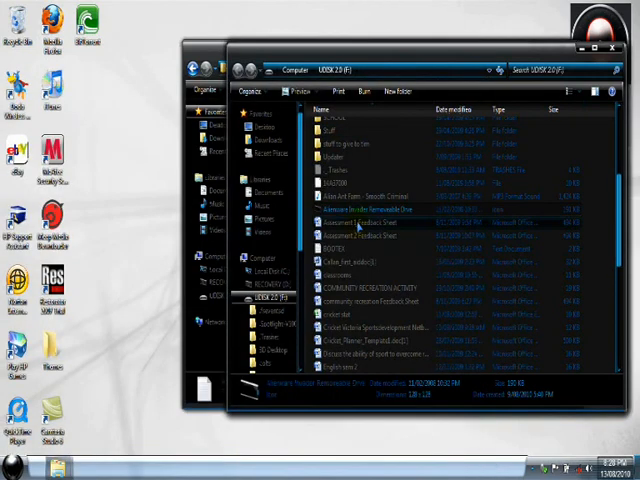
- Check that AUTORUN is listed on UDISK 2.0 (F:) as a setup information file
scroll("down", 3)
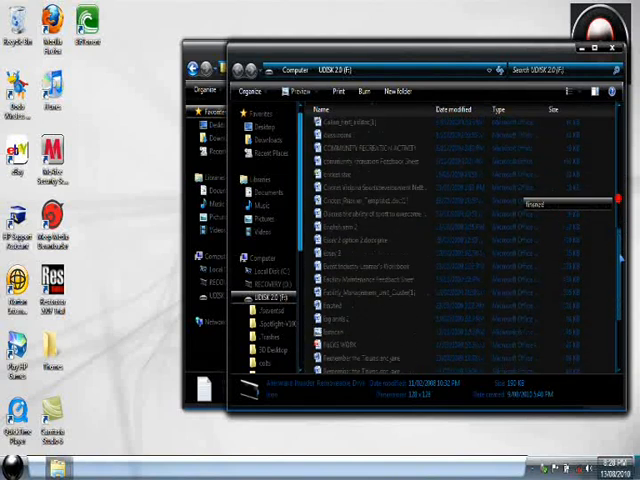
scroll("down", 3)
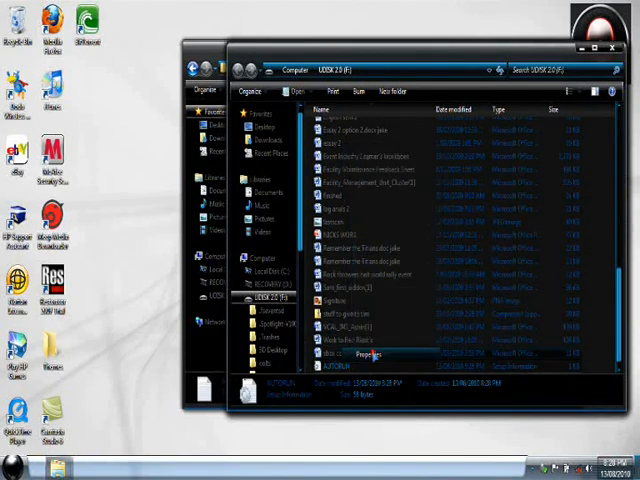
left_click(370, 354)
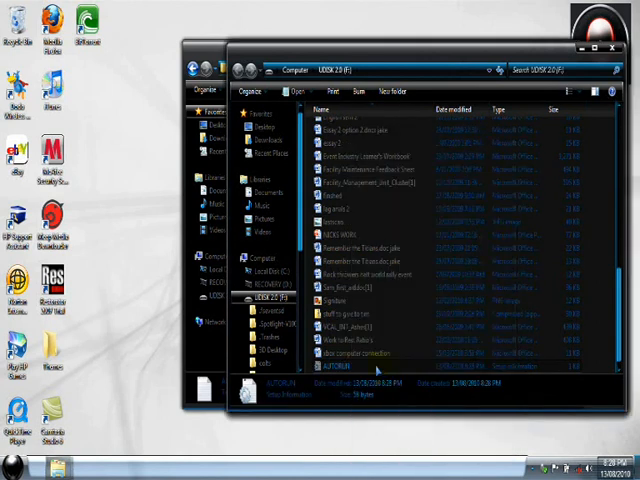
scroll("up", 3)
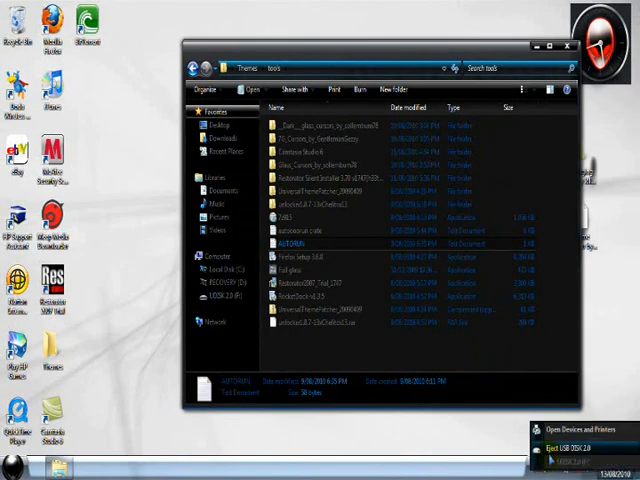
- Eject USB DISK 2.0 from the tray and dismiss the drive scan prompt
left_click(567, 446)
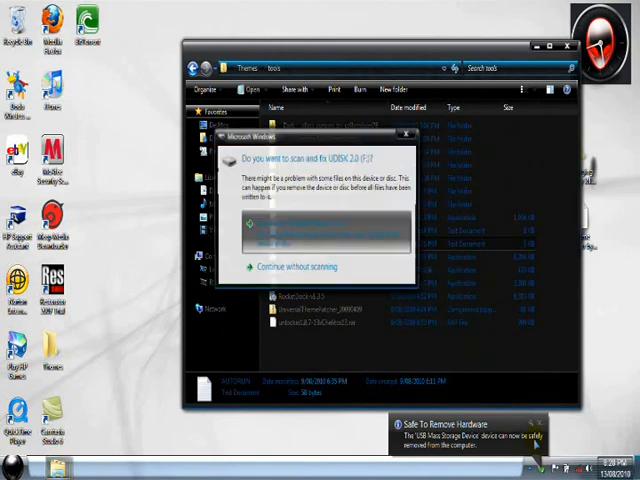
left_click(283, 267)
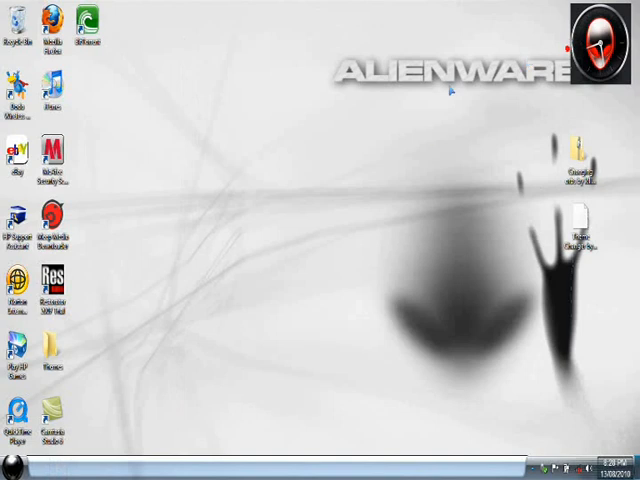
mouse_move(312, 262)
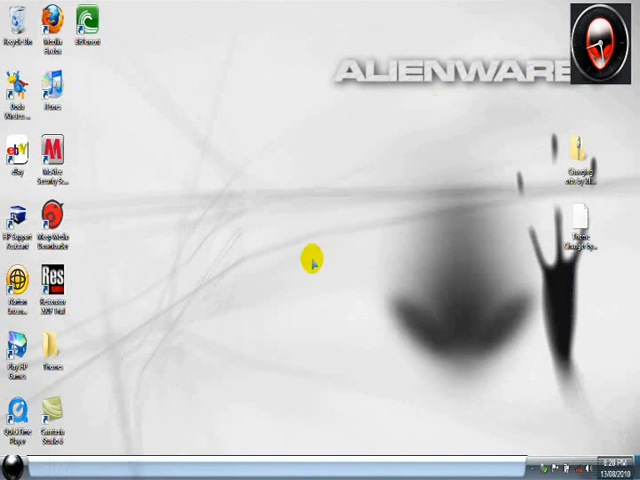
mouse_move(287, 255)
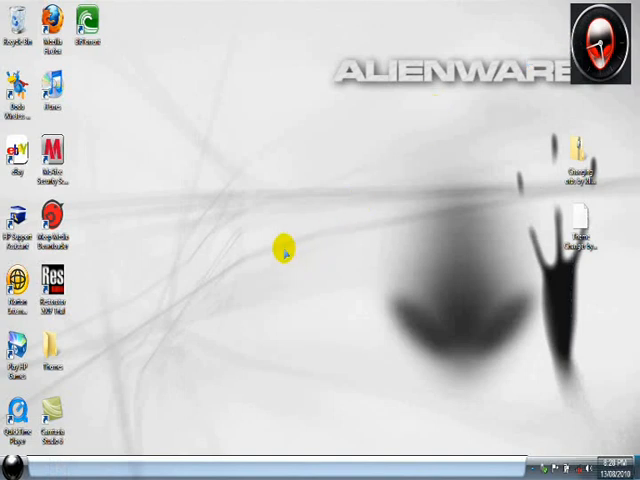